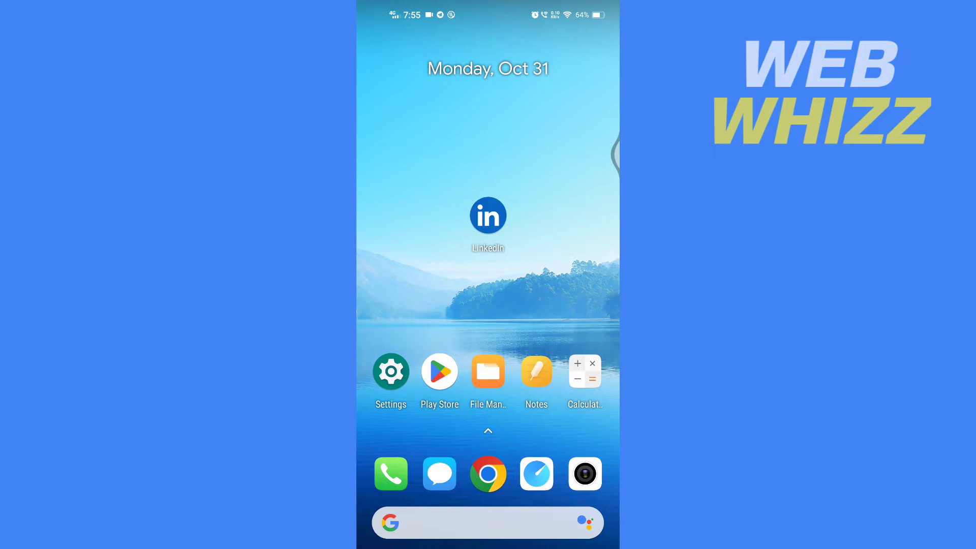
# Launch the LinkedIn app from the Android home screen
pyautogui.click(488, 215)
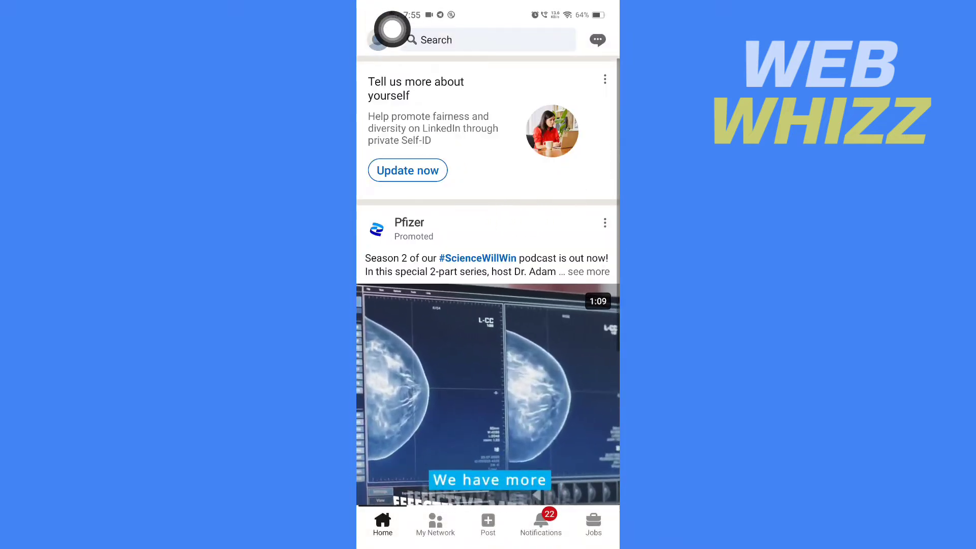
# Go to your own profile and scroll down to the Experience section
pyautogui.click(390, 40)
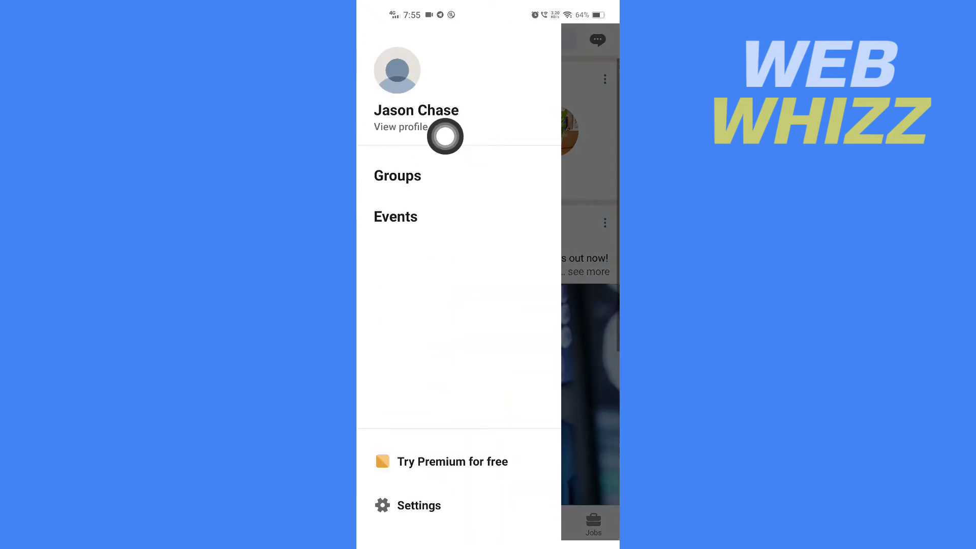
pyautogui.click(400, 127)
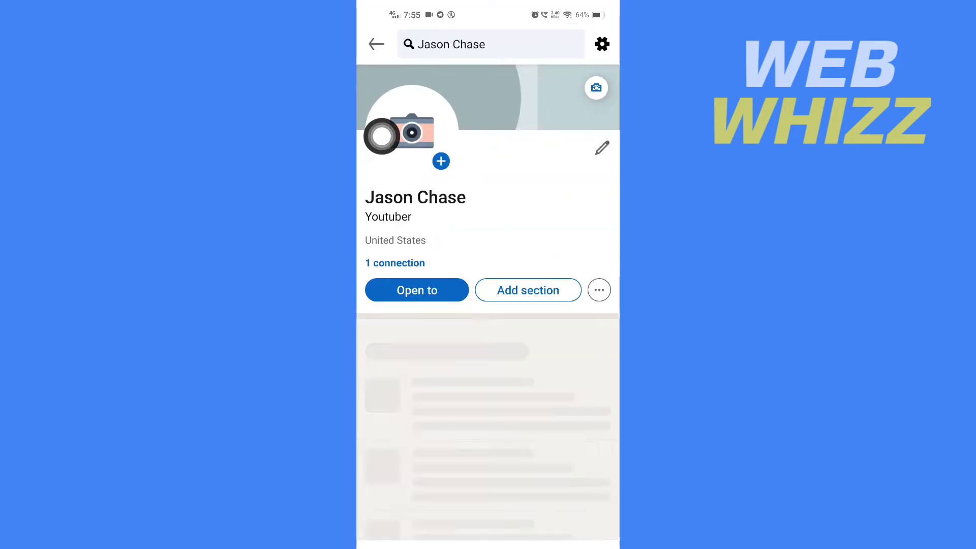
pyautogui.scroll(-3)
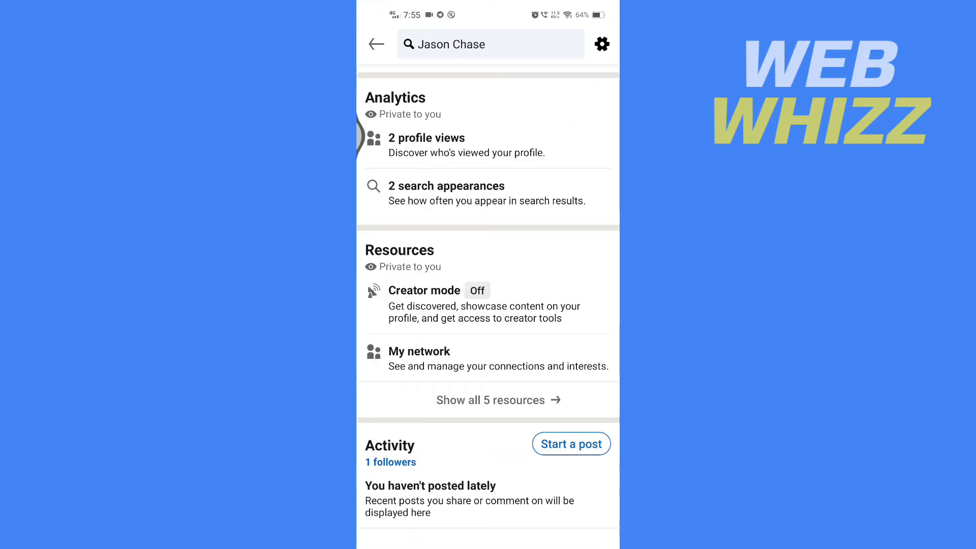
pyautogui.scroll(-3)
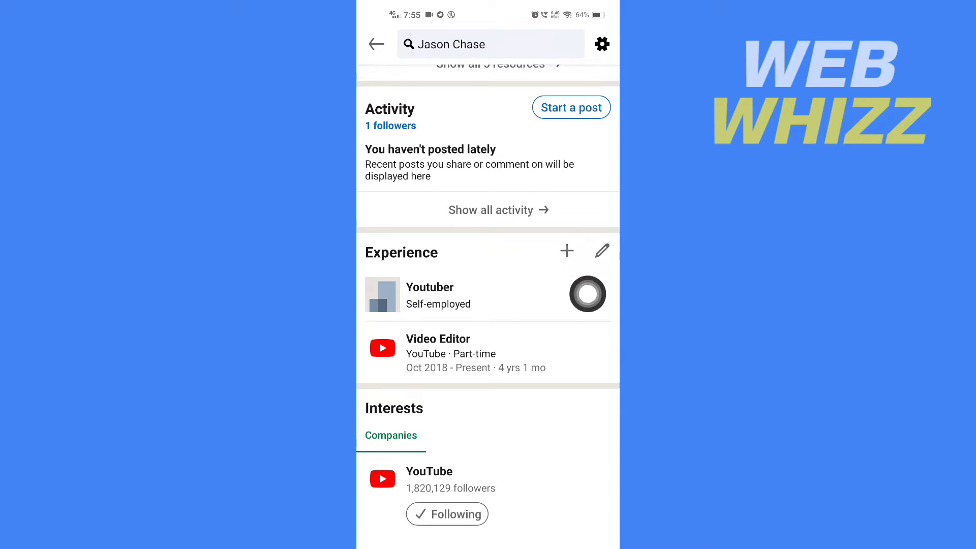
# Edit the Video Editor role at YouTube from the Experience section
pyautogui.click(602, 251)
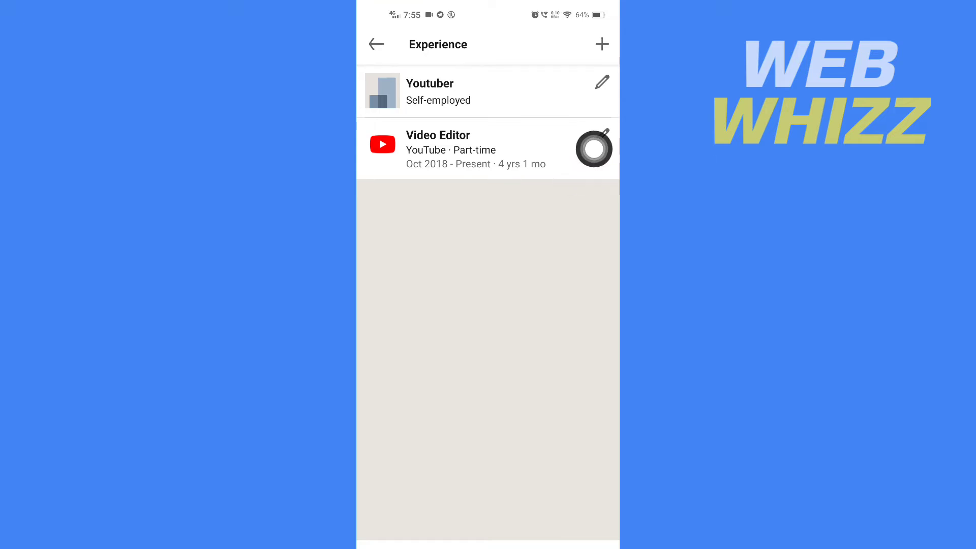
pyautogui.click(601, 82)
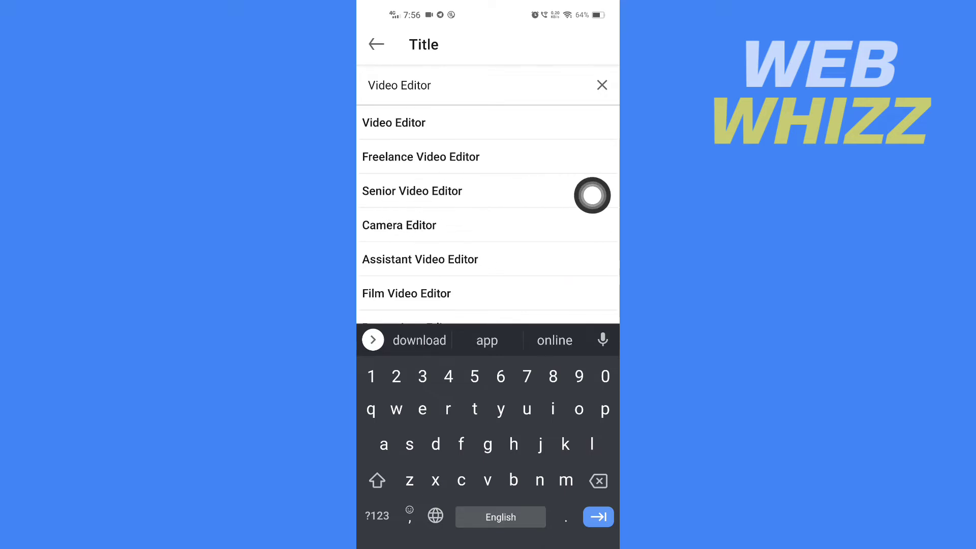
# Set the title to Senior Video Editor and employment type to Full-time
pyautogui.click(412, 191)
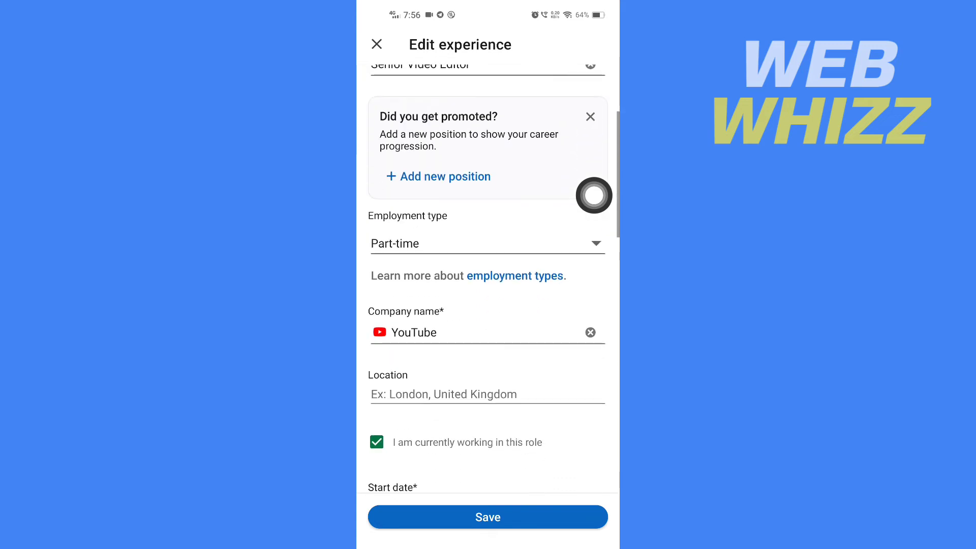
pyautogui.moveTo(489, 246)
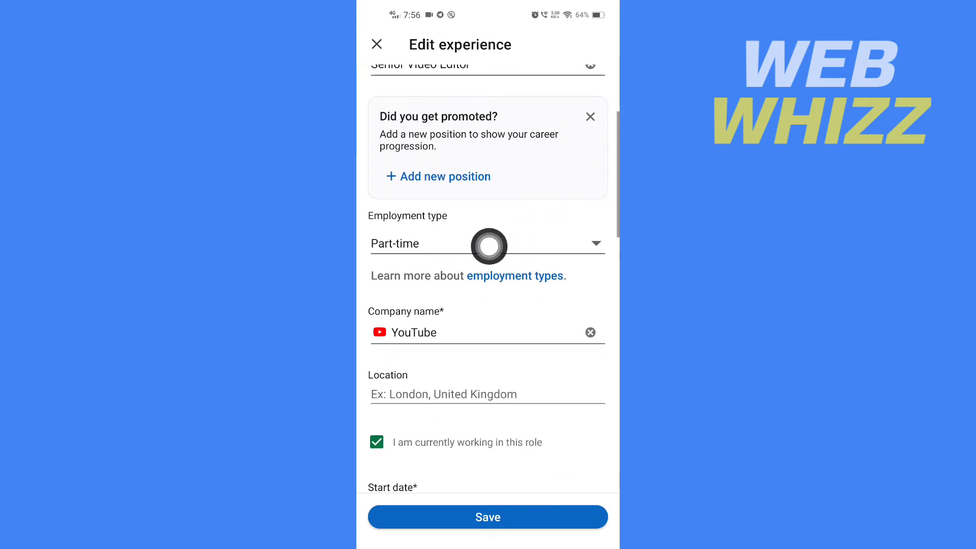
pyautogui.click(488, 243)
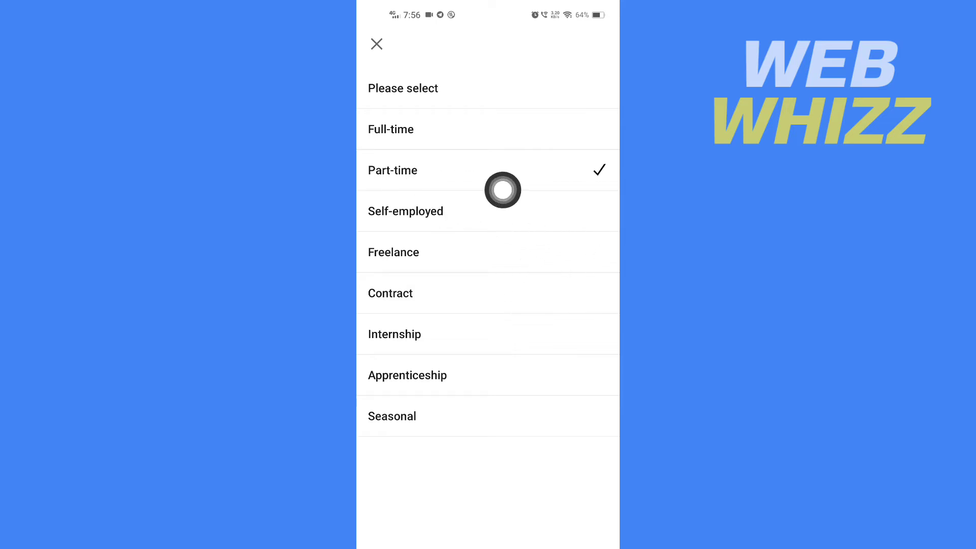
pyautogui.click(390, 129)
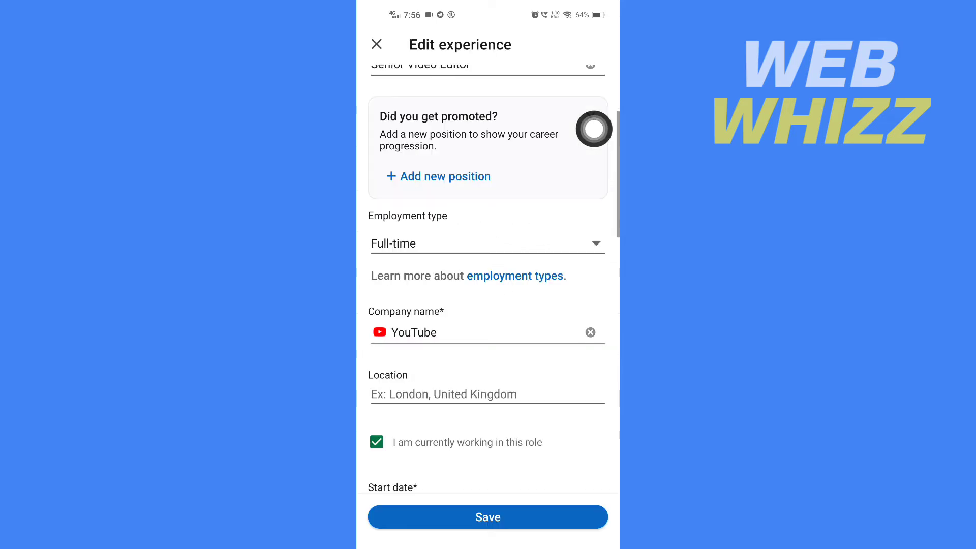
# Replace the Youtuber profile headline with 'senior video editor'
pyautogui.scroll(-3)
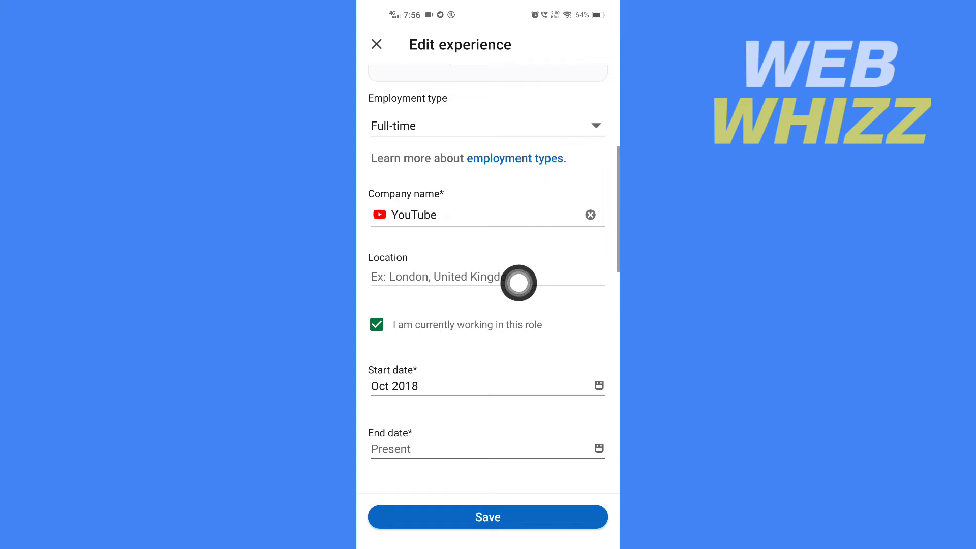
pyautogui.scroll(-3)
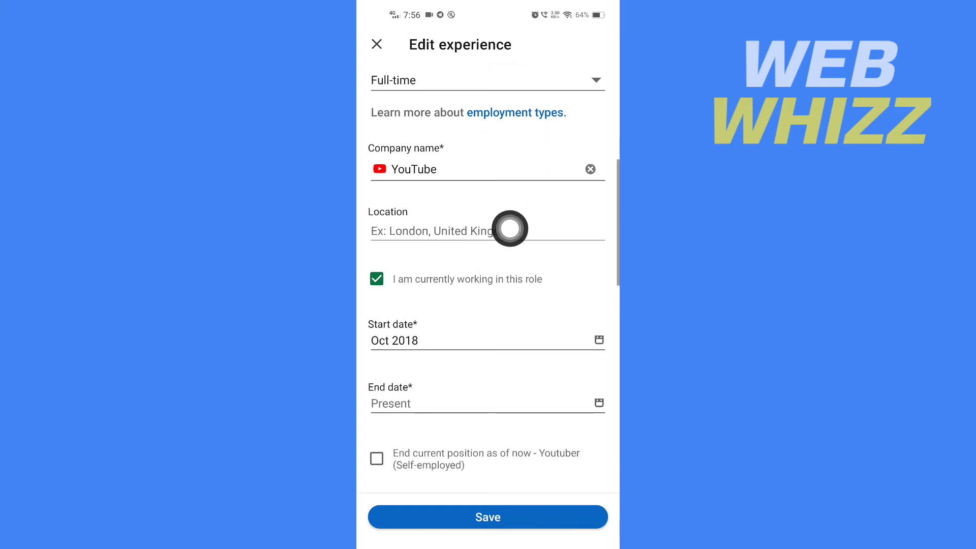
pyautogui.scroll(-3)
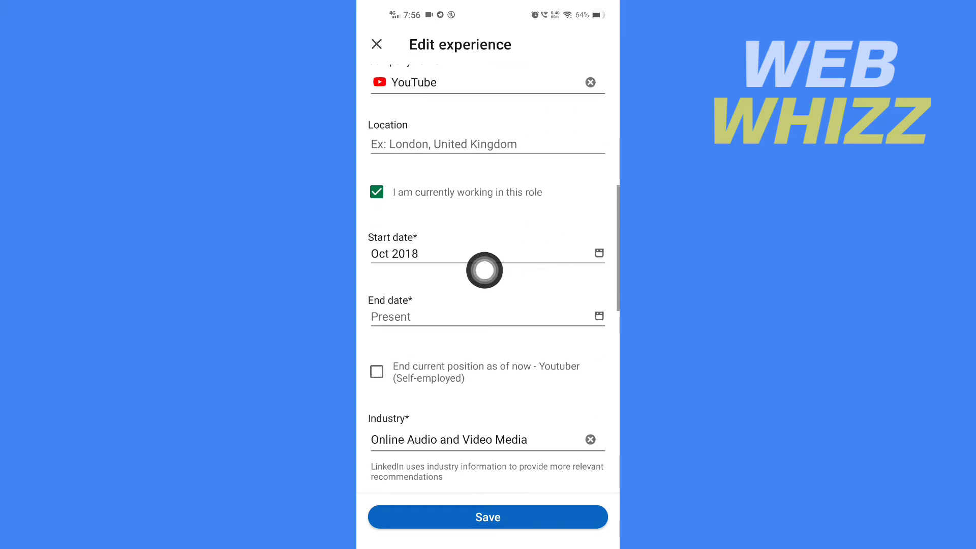
pyautogui.scroll(-3)
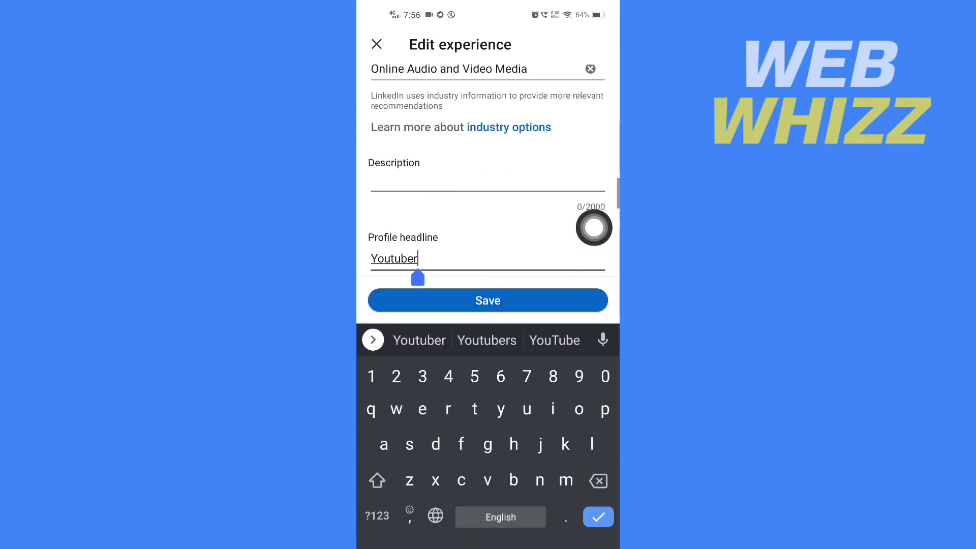
pyautogui.write('senior video editor')
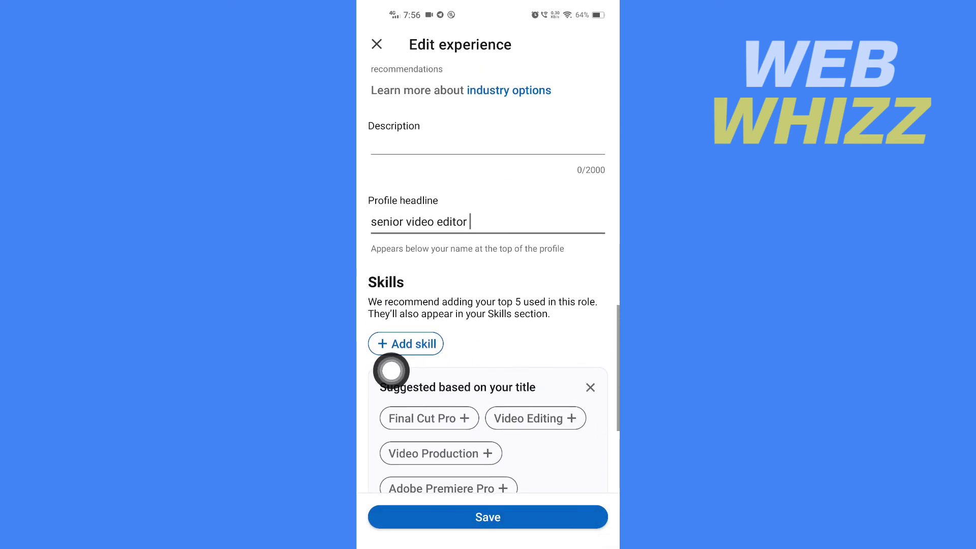
# Save the Senior Video Editor, Full-time role and dismiss the success notice
pyautogui.scroll(-3)
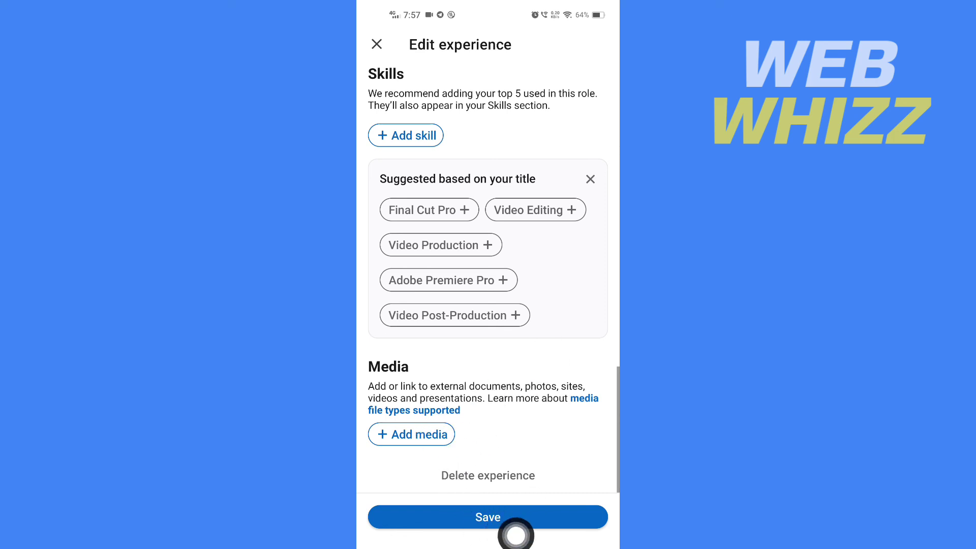
pyautogui.click(487, 517)
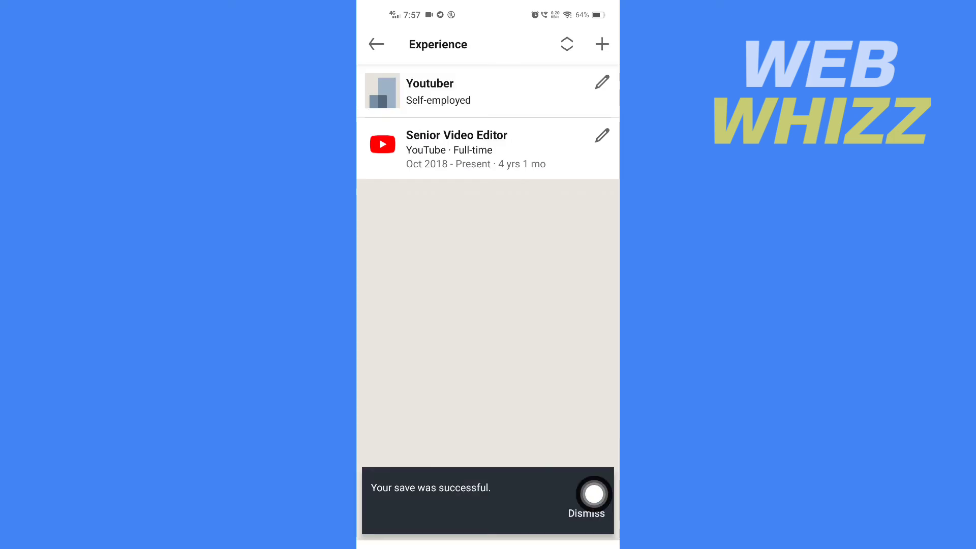
pyautogui.click(594, 495)
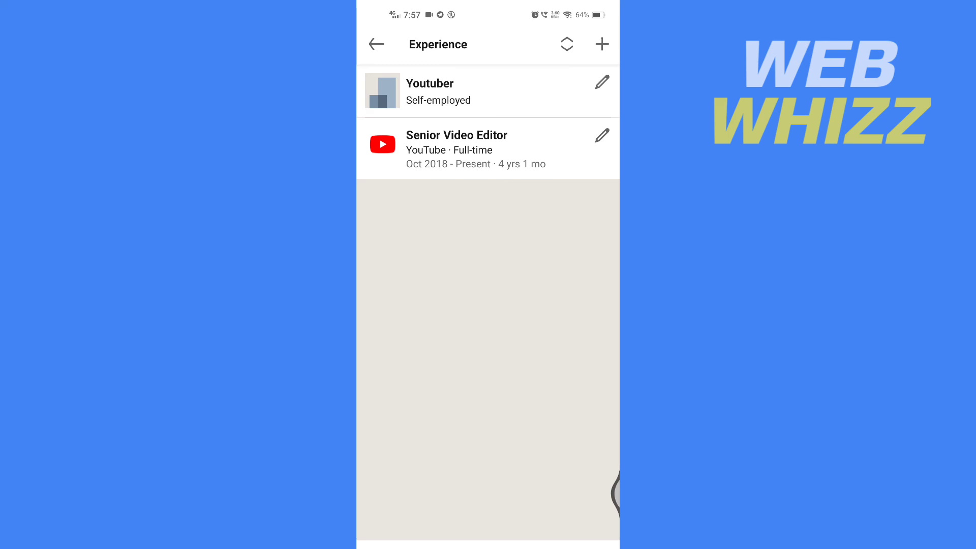